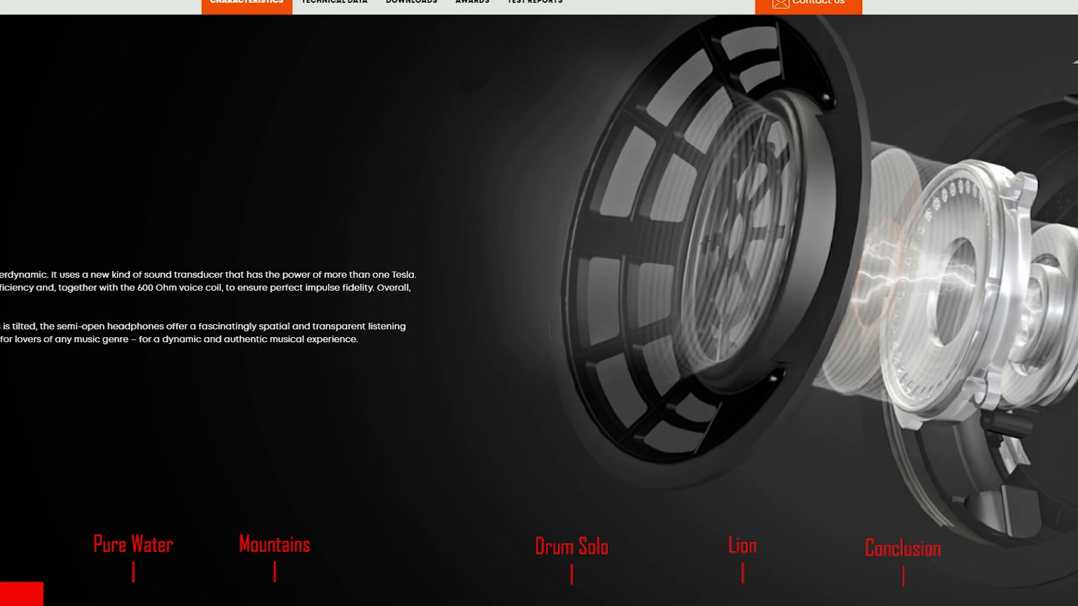
Step: Scroll the T1 product page down to the headphone photo with Hi-Res and warranty badges
{"action": "scroll", "scroll_direction": "down", "scroll_amount": 3}
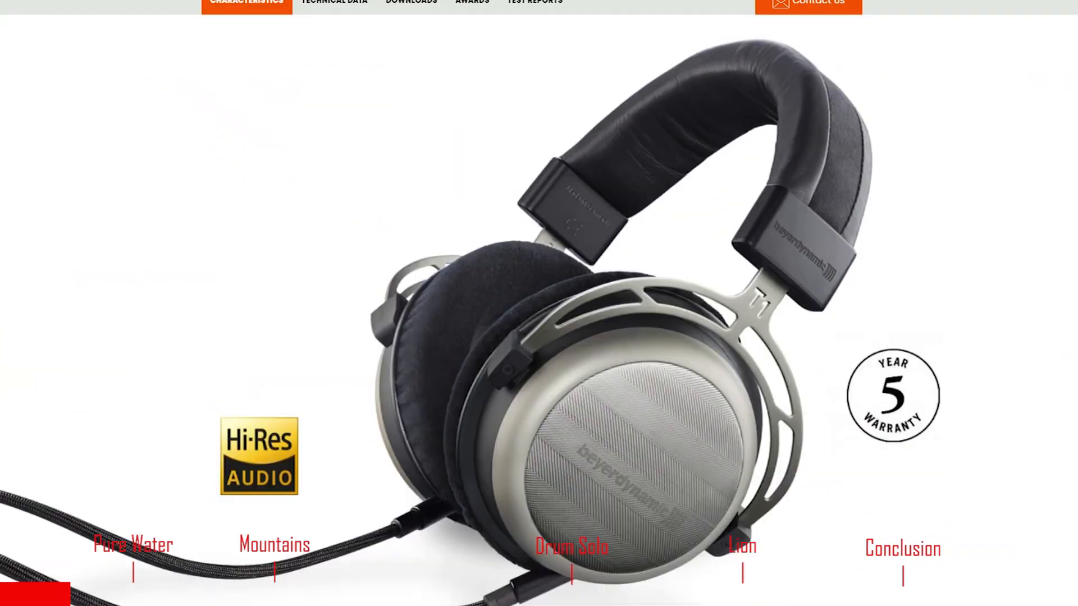
{"action": "scroll", "scroll_direction": "down", "scroll_amount": 3}
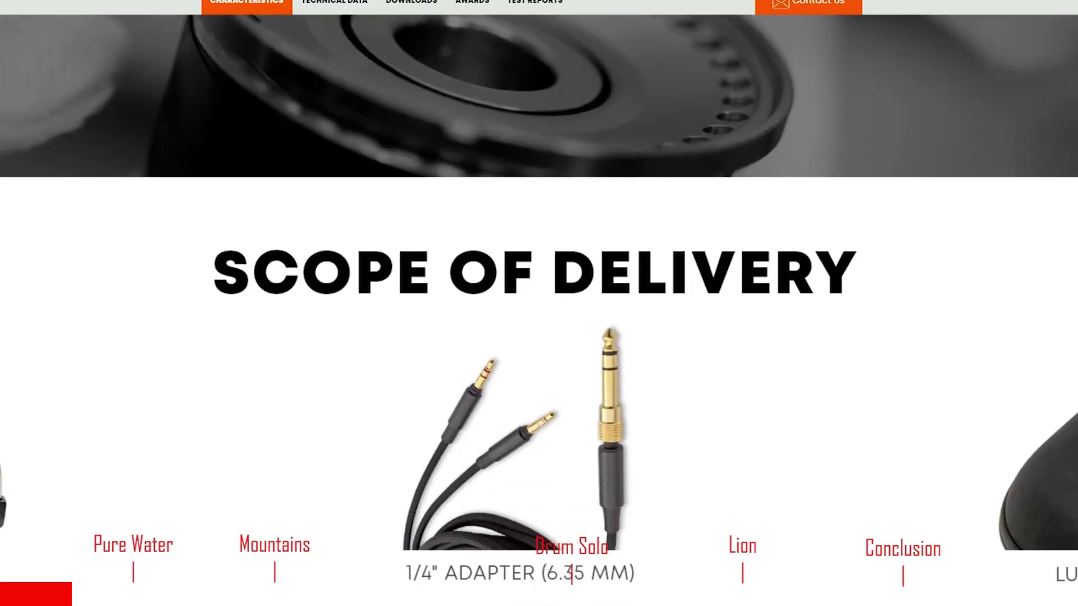
{"action": "scroll", "scroll_direction": "down", "scroll_amount": 3}
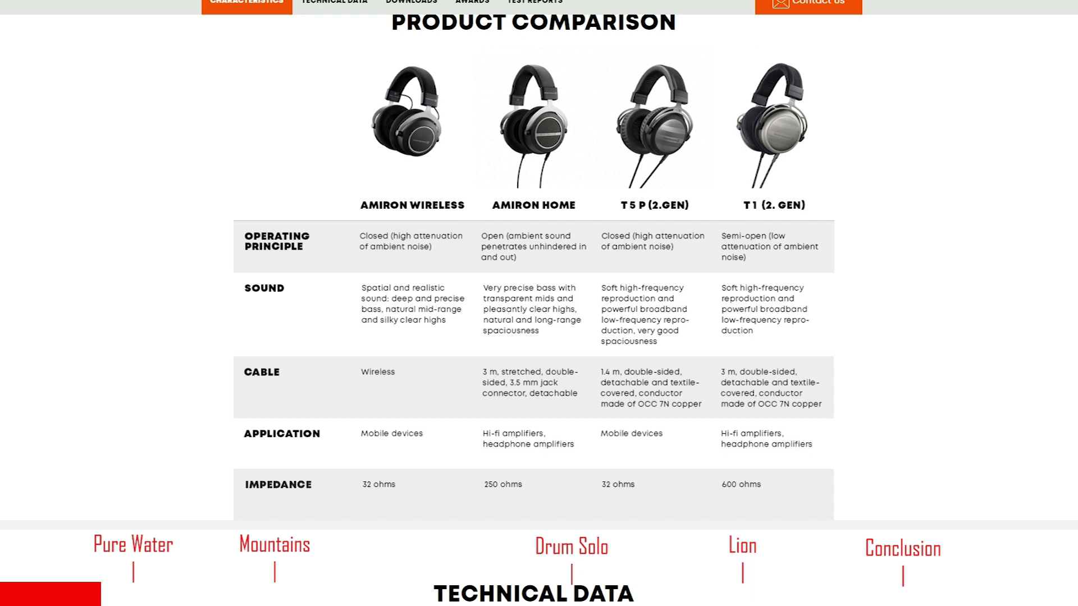
{"action": "scroll", "scroll_direction": "down", "scroll_amount": 3}
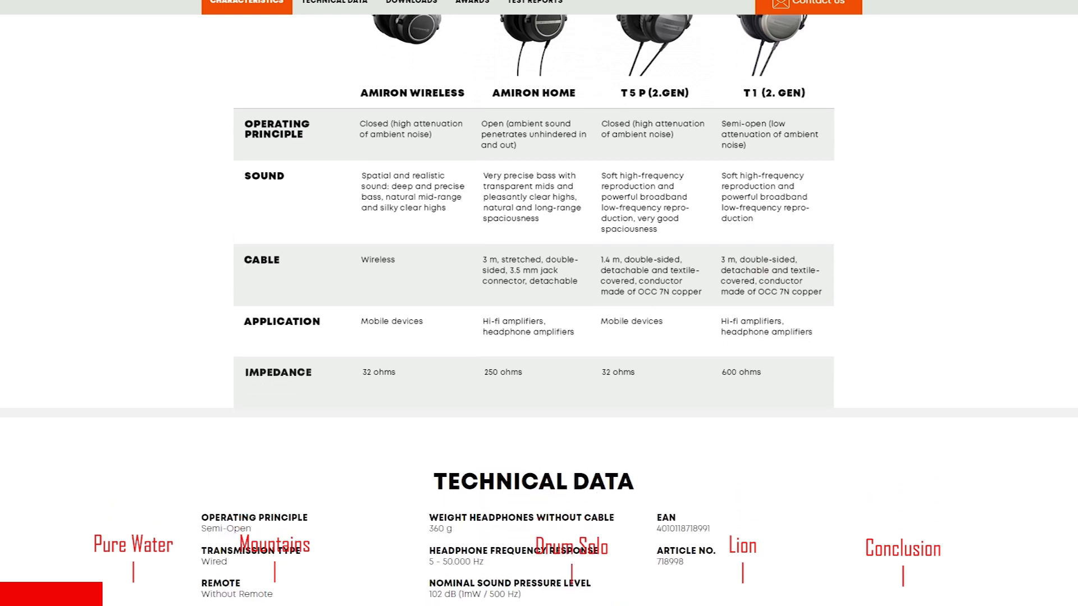
{"action": "scroll", "scroll_direction": "down", "scroll_amount": 3}
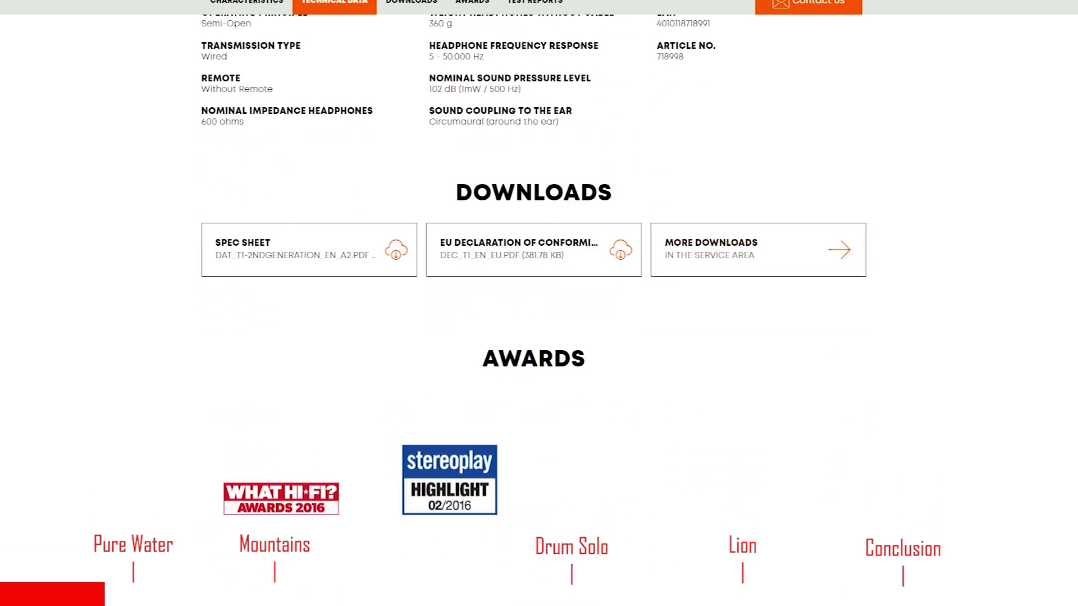
{"action": "scroll", "scroll_direction": "down", "scroll_amount": 3}
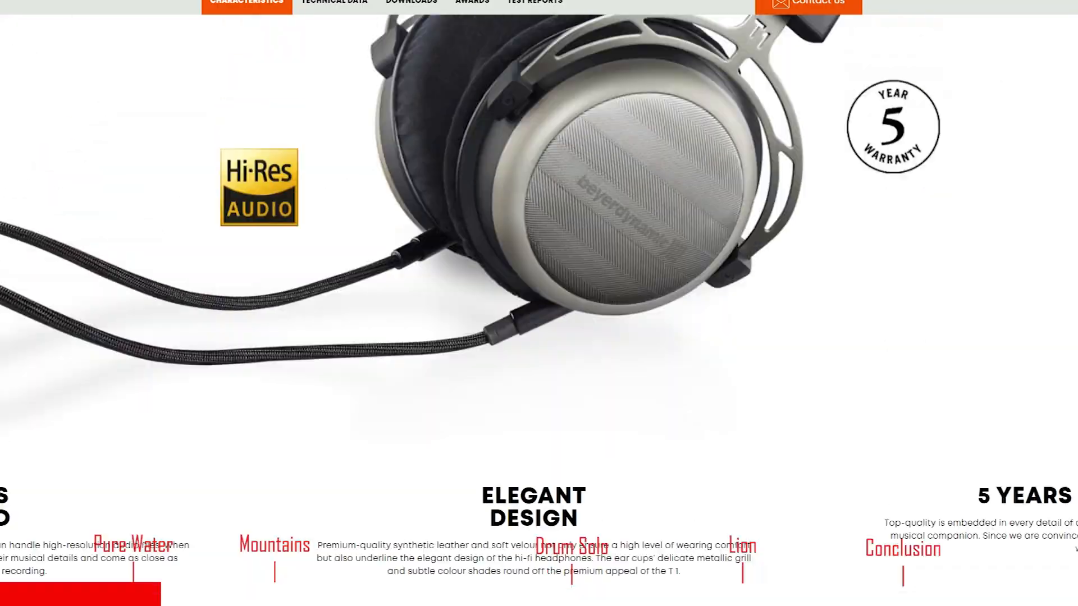
{"action": "scroll", "scroll_direction": "down", "scroll_amount": 3}
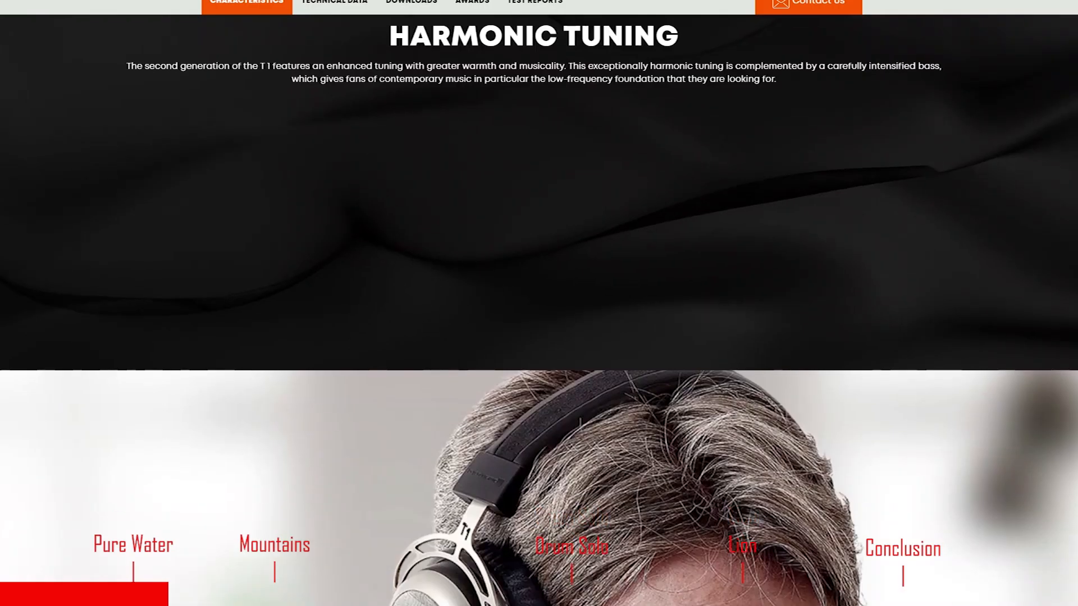
{"action": "scroll", "scroll_direction": "down", "scroll_amount": 3}
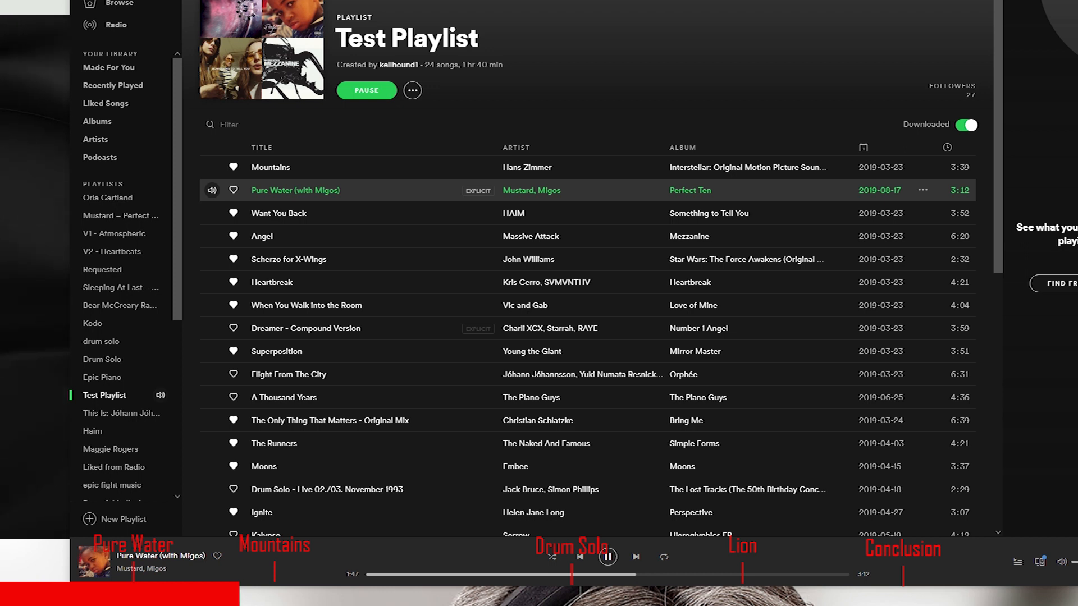
Step: Pause Pure Water (with Migos) at about 1:48
{"action": "left_click", "coordinate": [606, 557]}
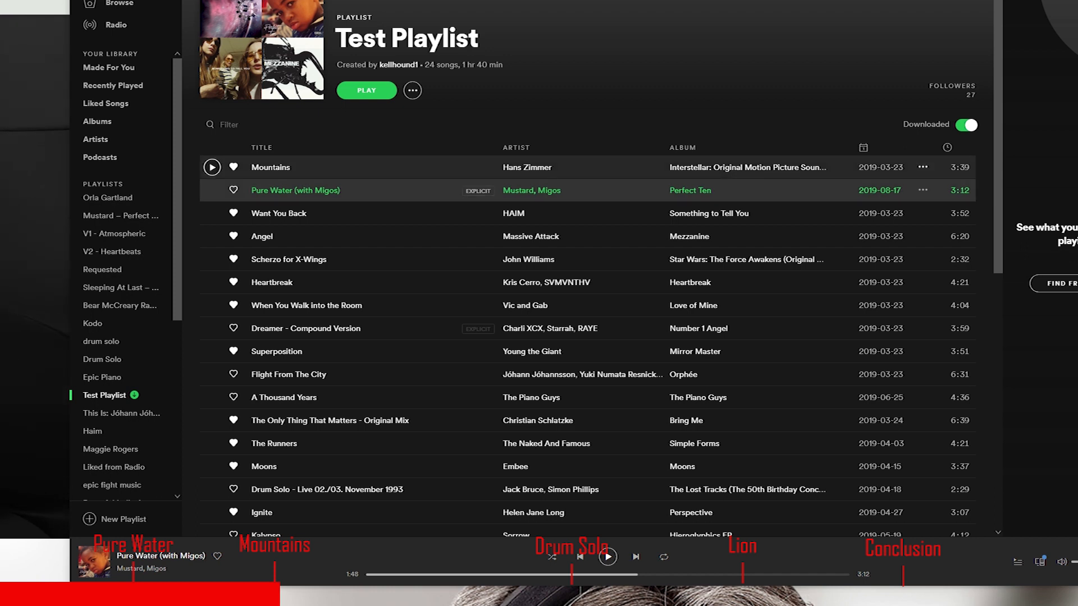
Step: Start playing Mountains by Hans Zimmer from Test Playlist
{"action": "left_click", "coordinate": [366, 90]}
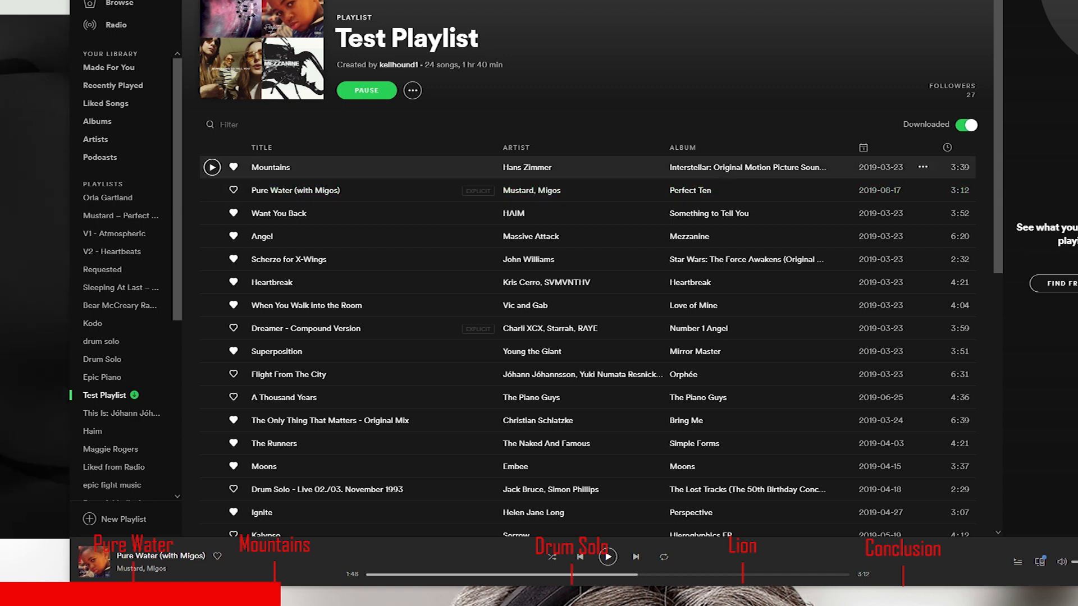
{"action": "double_click", "coordinate": [270, 168]}
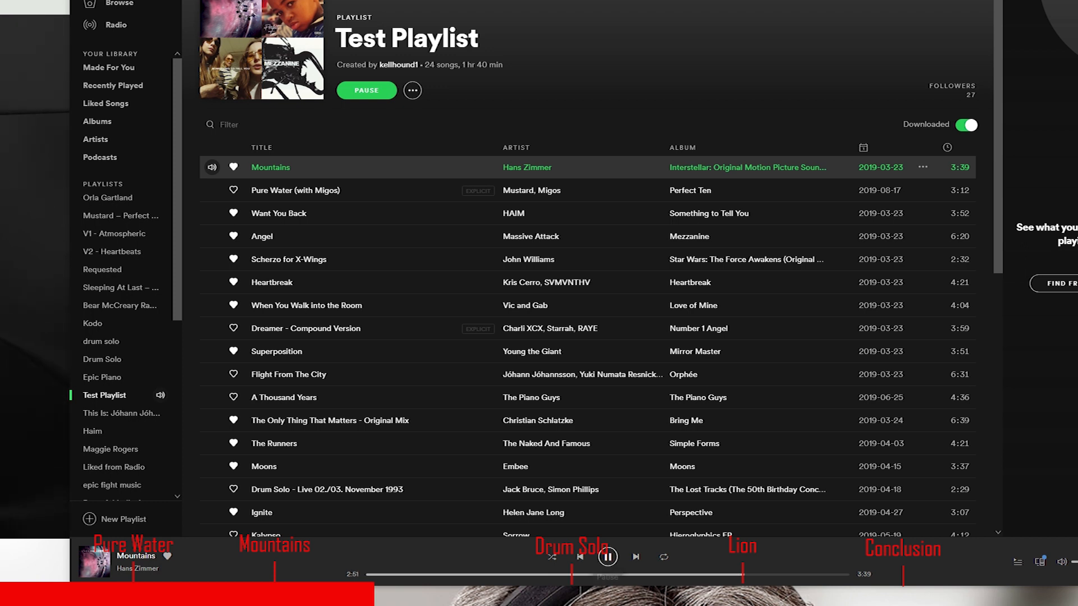
{"action": "left_click", "coordinate": [606, 557]}
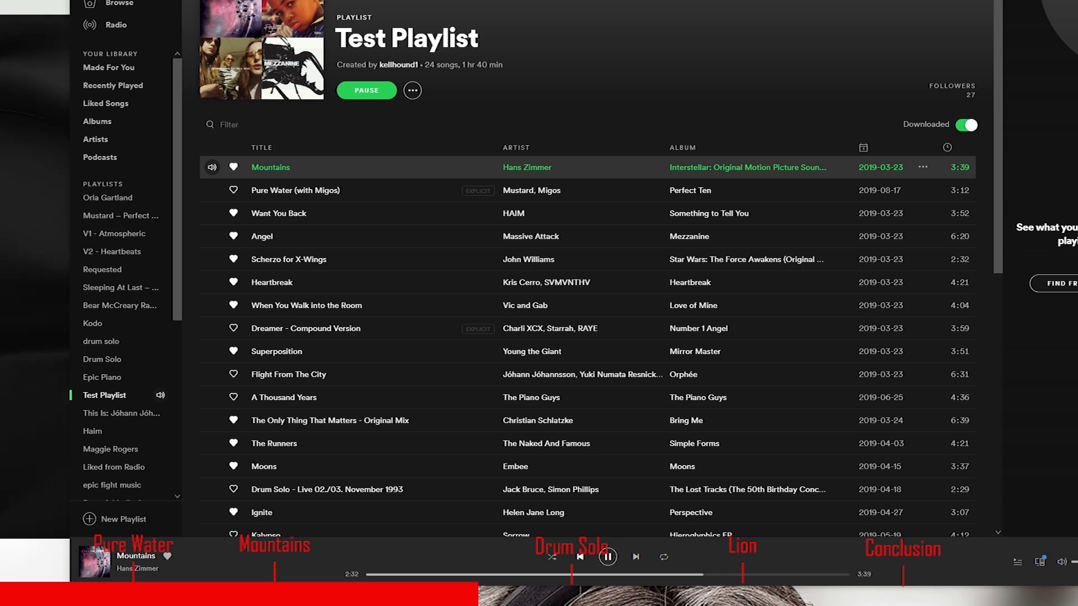
Step: Toggle playback of Mountains from the player bar, leaving it at 2:33 of 3:39
{"action": "left_click", "coordinate": [607, 556]}
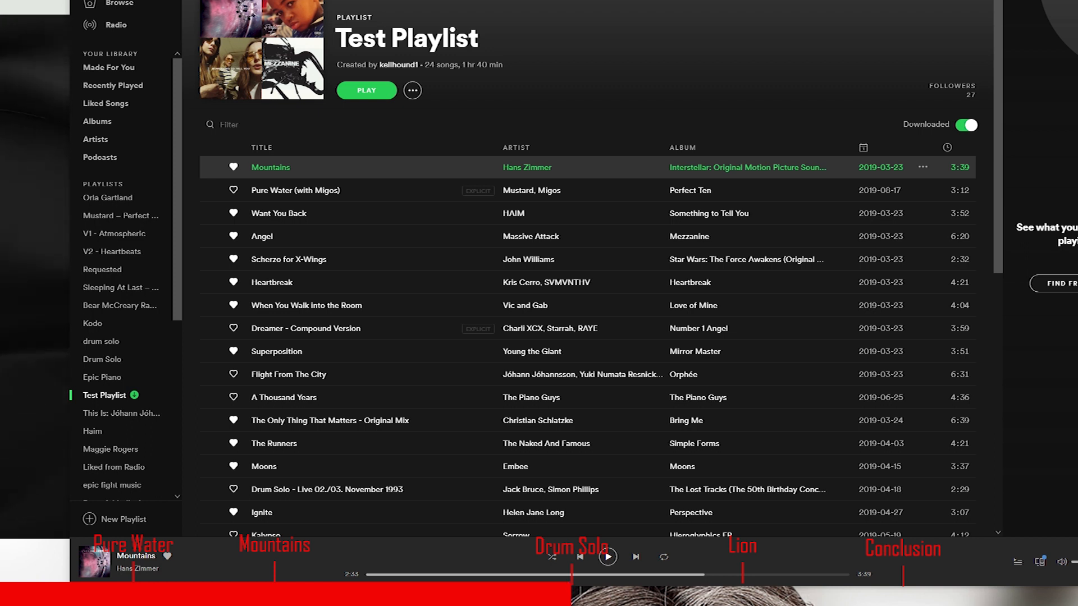
Step: Start playing Drum Solo - Live 02./03. November 1993 from Test Playlist
{"action": "scroll", "scroll_direction": "down", "scroll_amount": 3}
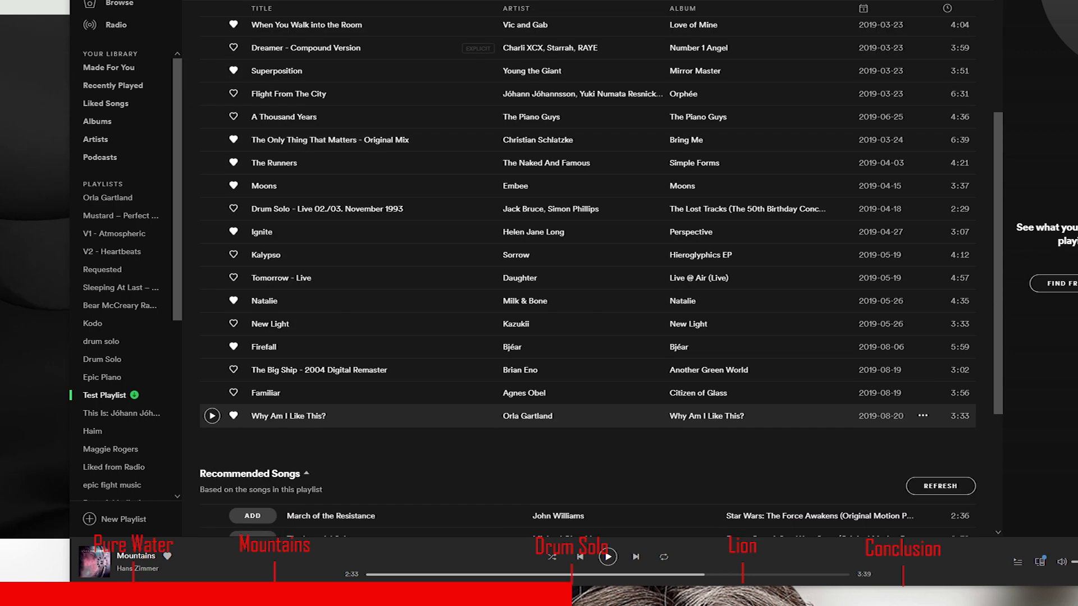
{"action": "scroll", "scroll_direction": "down", "scroll_amount": 3}
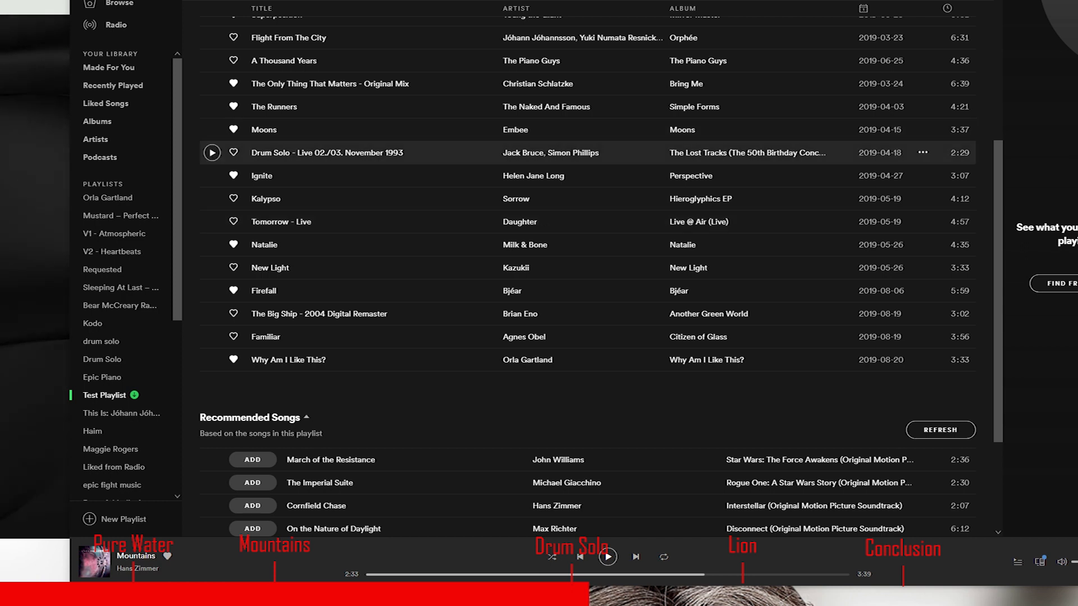
{"action": "left_click", "coordinate": [212, 151]}
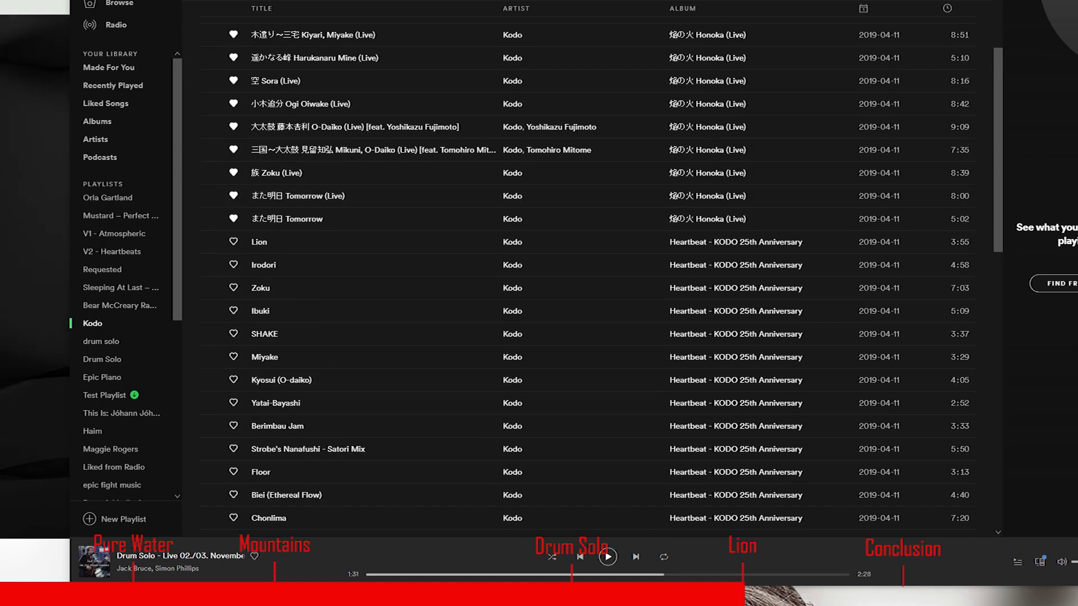
Step: Play Lion from the Kodo playlist, then pause it at 1:34 of 3:55
{"action": "double_click", "coordinate": [258, 242]}
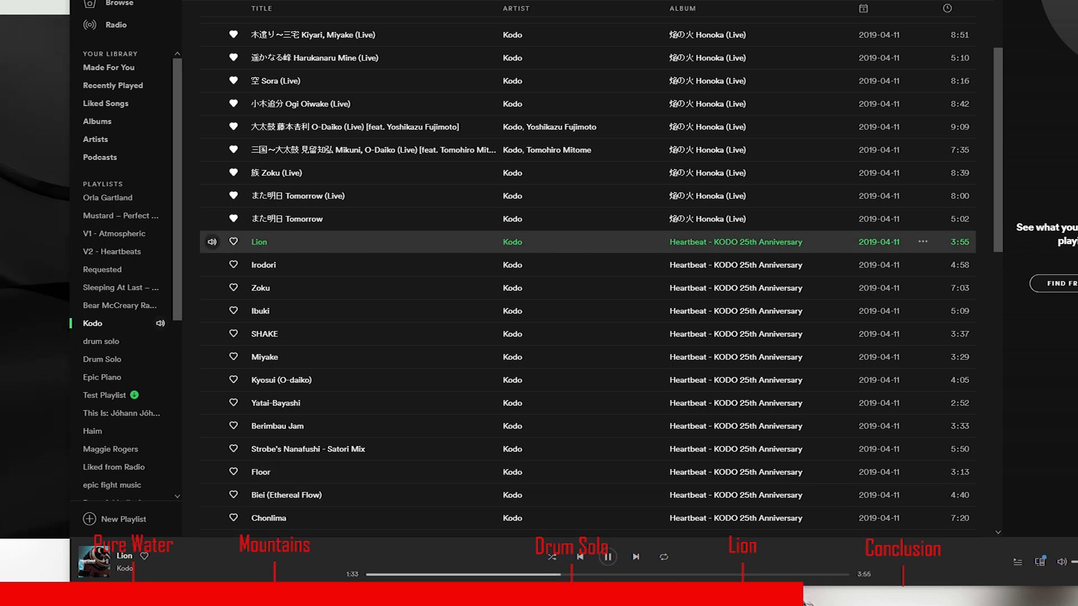
{"action": "left_click", "coordinate": [607, 557]}
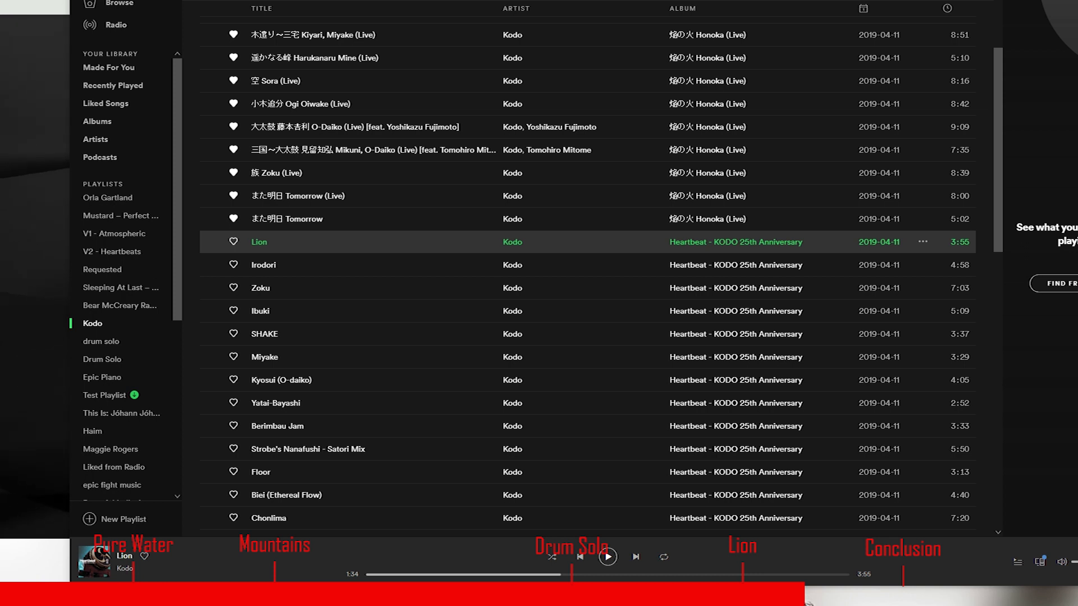